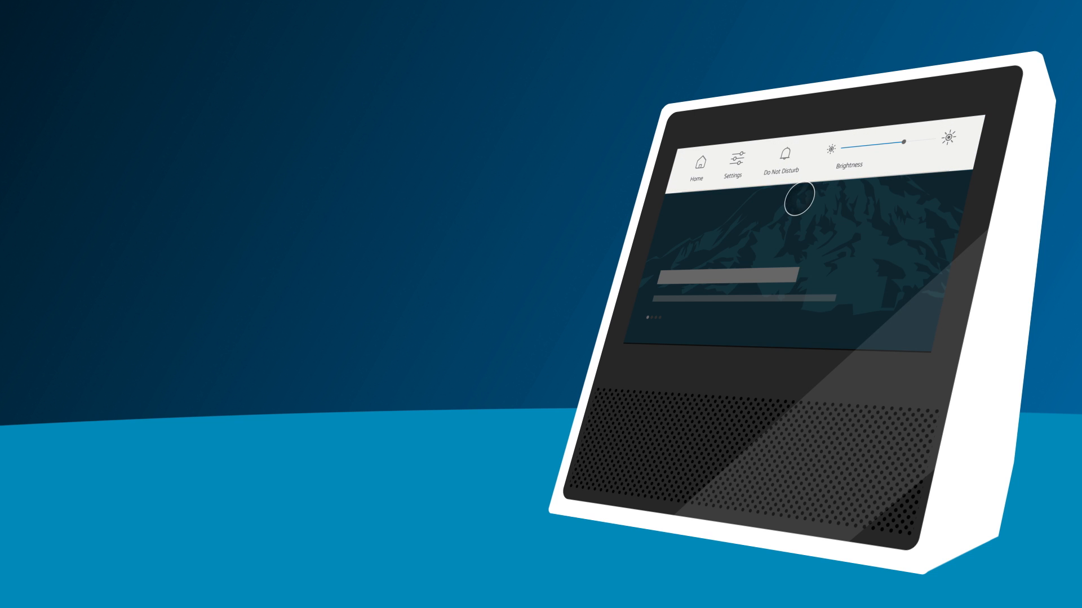
Reveal the quick-access panel with Home, Settings, Do Not Disturb and Brightness
{"action": "left_click", "coordinate": [734, 161]}
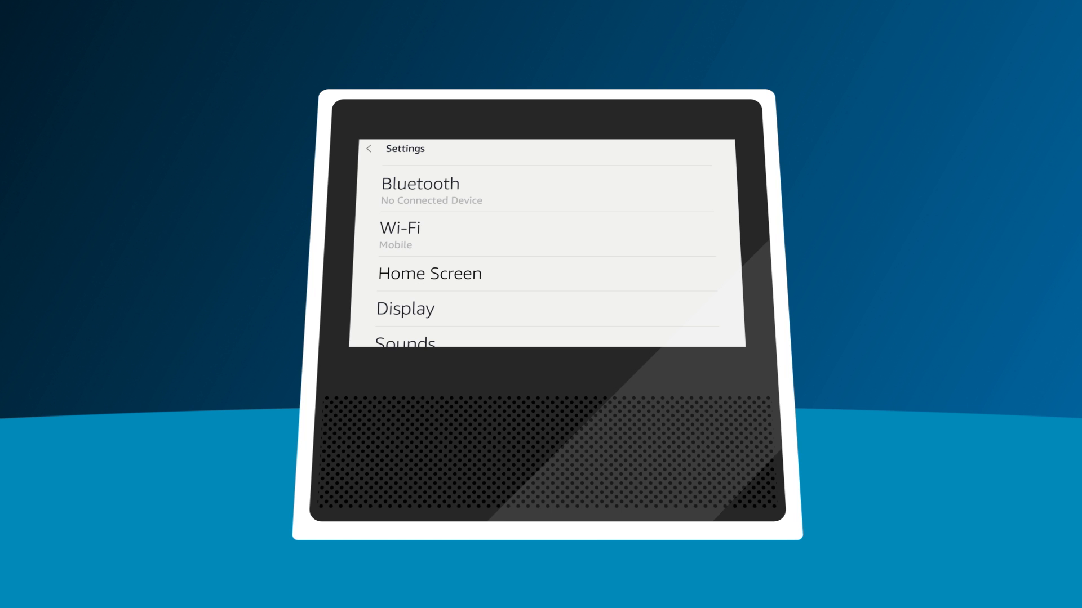
In Home Card Preferences keep Rotate Continuously with Notifications, Upcoming Events and Drop In cards on
{"action": "left_click", "coordinate": [407, 274]}
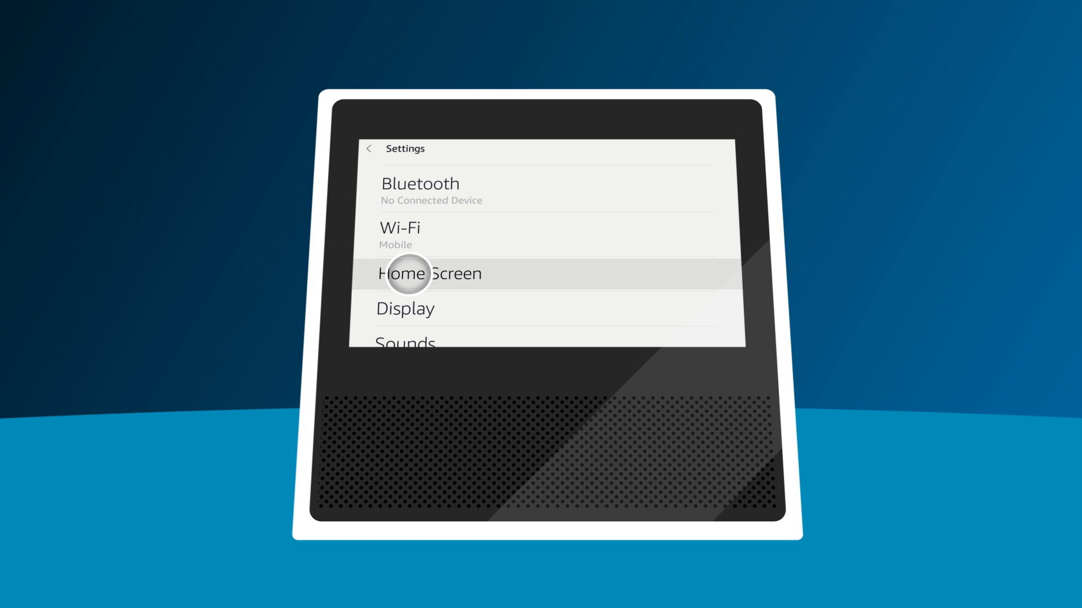
{"action": "left_click", "coordinate": [429, 273]}
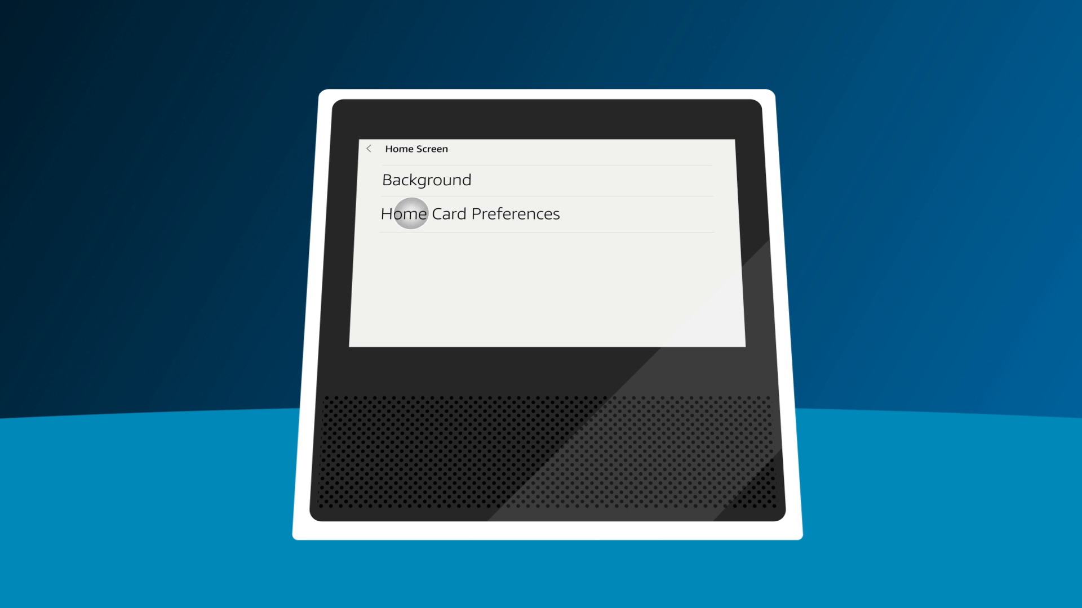
{"action": "left_click", "coordinate": [469, 212]}
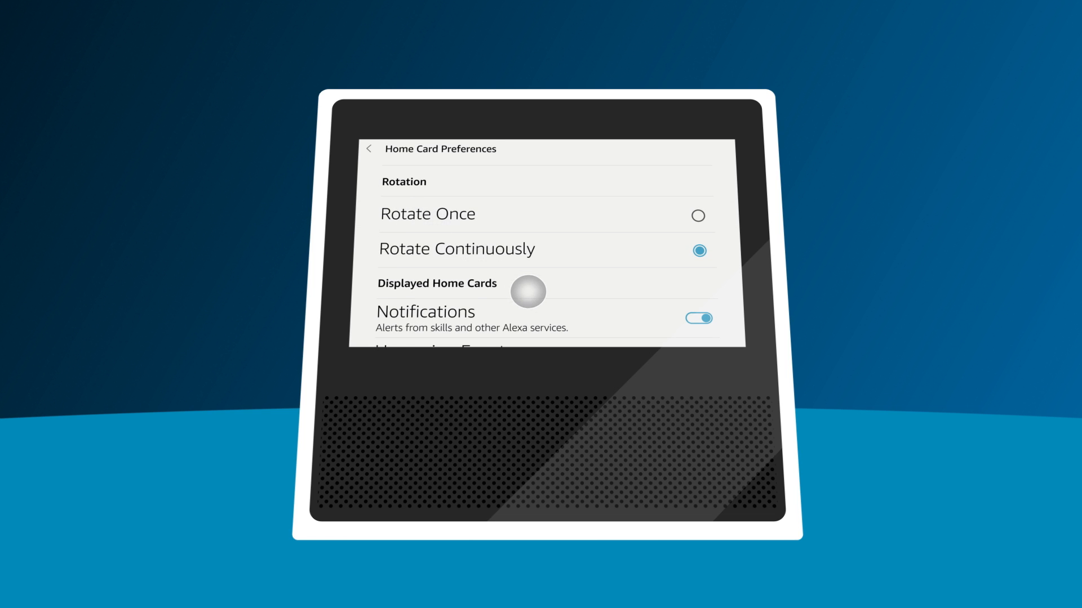
{"action": "scroll", "scroll_direction": "down", "scroll_amount": 3}
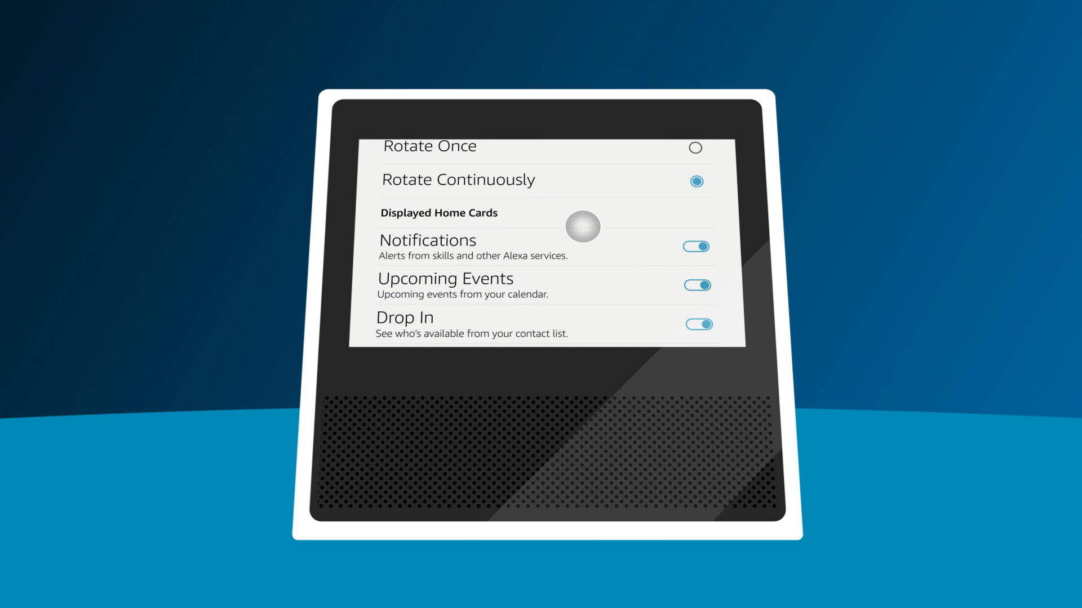
{"action": "left_click", "coordinate": [697, 285]}
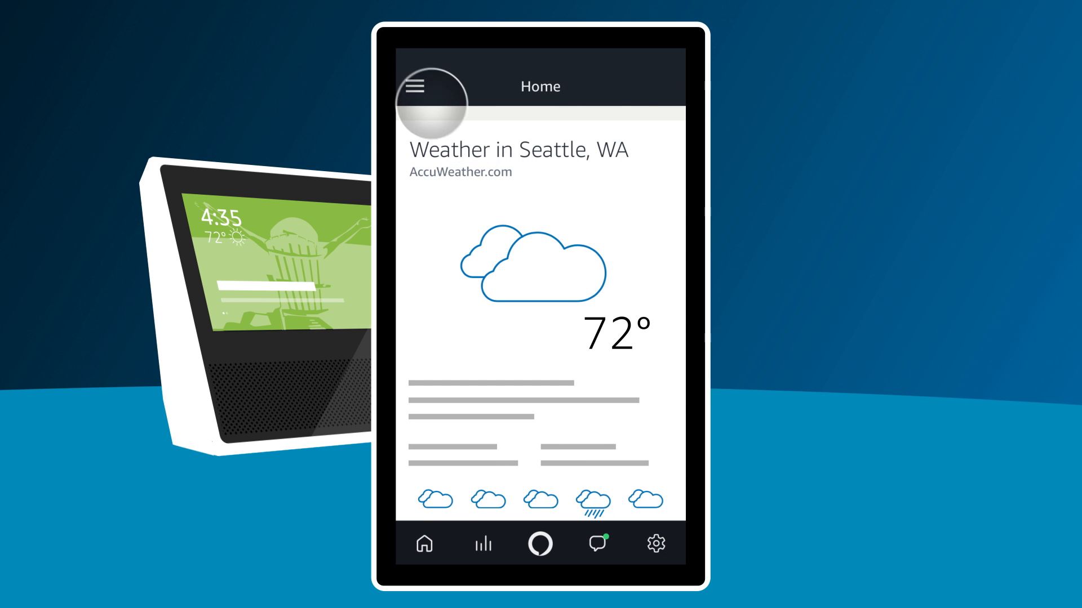
Reach the Echo Show's Home Screen Background photo setting via Alexa Devices in the app menu
{"action": "left_click", "coordinate": [413, 86]}
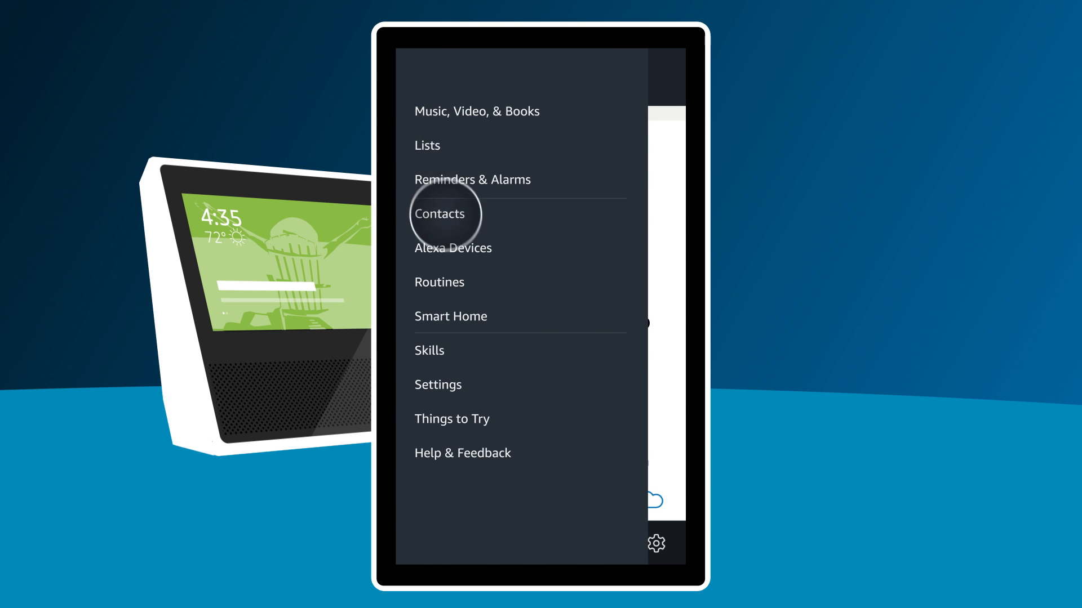
{"action": "left_click", "coordinate": [453, 248]}
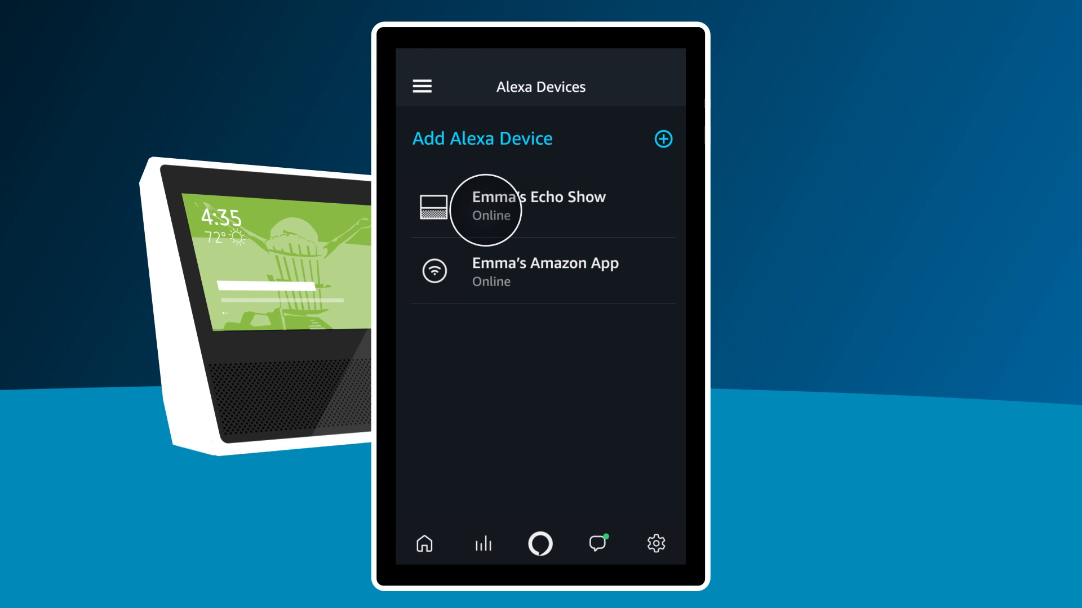
{"action": "left_click", "coordinate": [654, 543]}
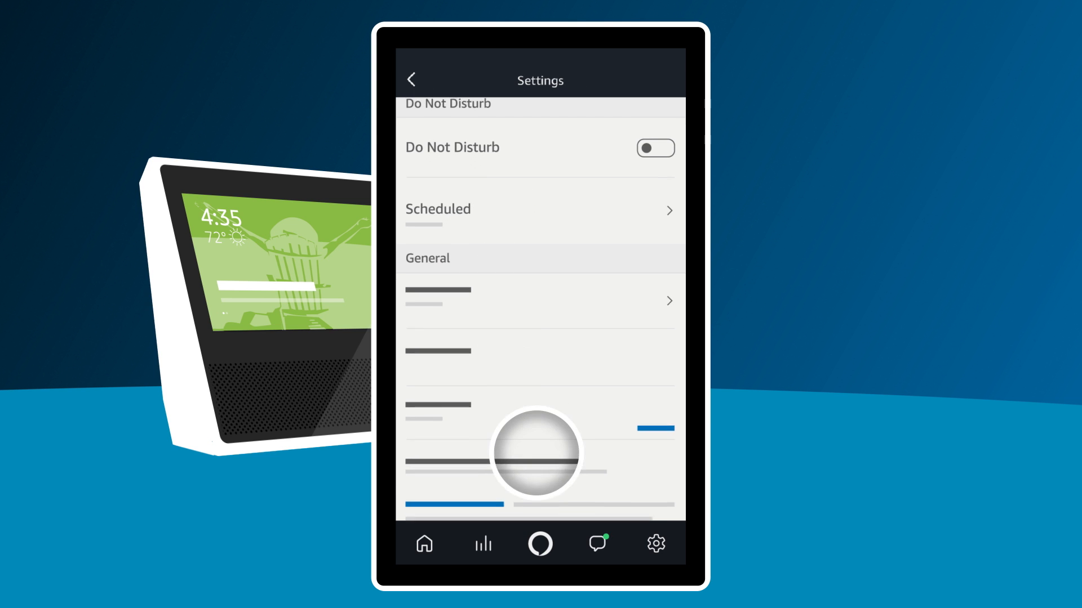
{"action": "scroll", "scroll_direction": "down", "scroll_amount": 3}
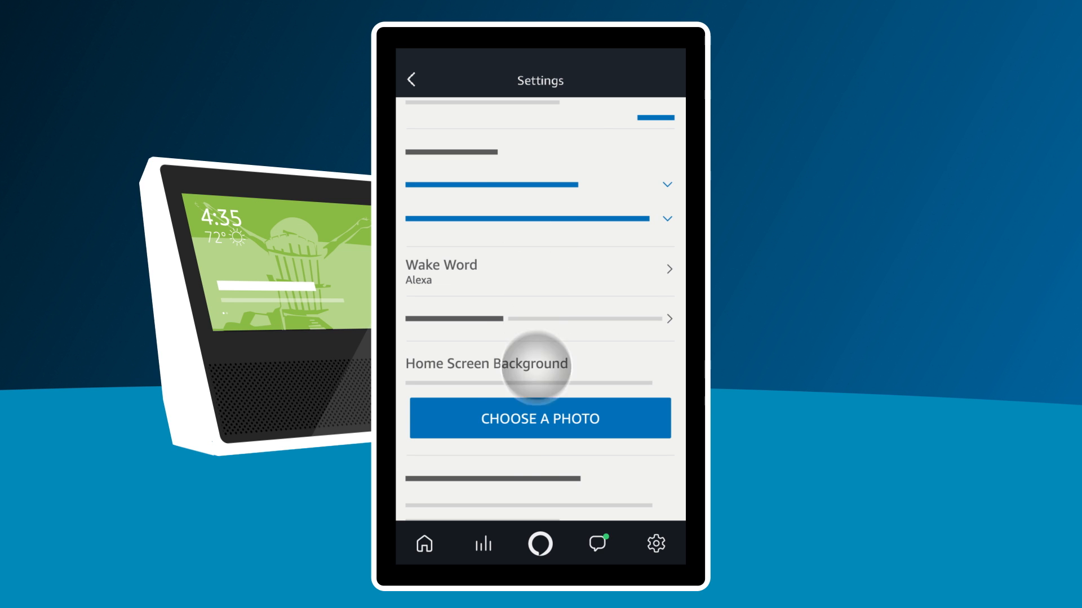